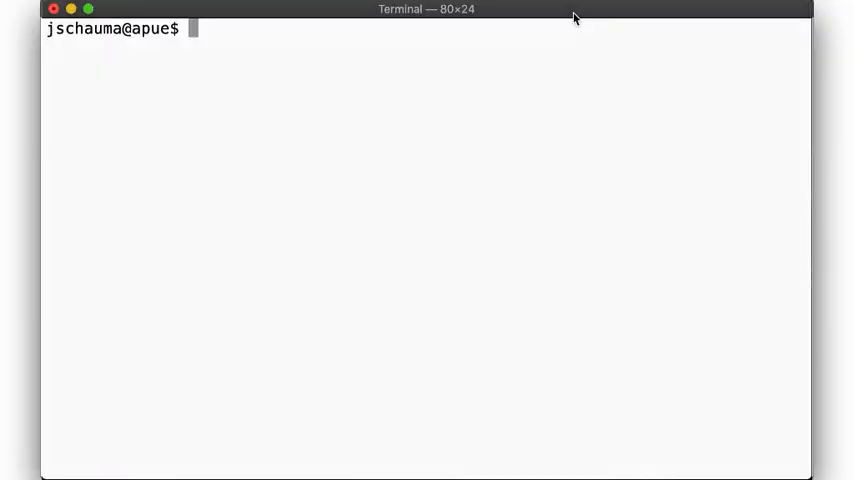
# Open nonblock.c in vim and scroll through main to its closing exit
pyautogui.write('vim nonblock.c')
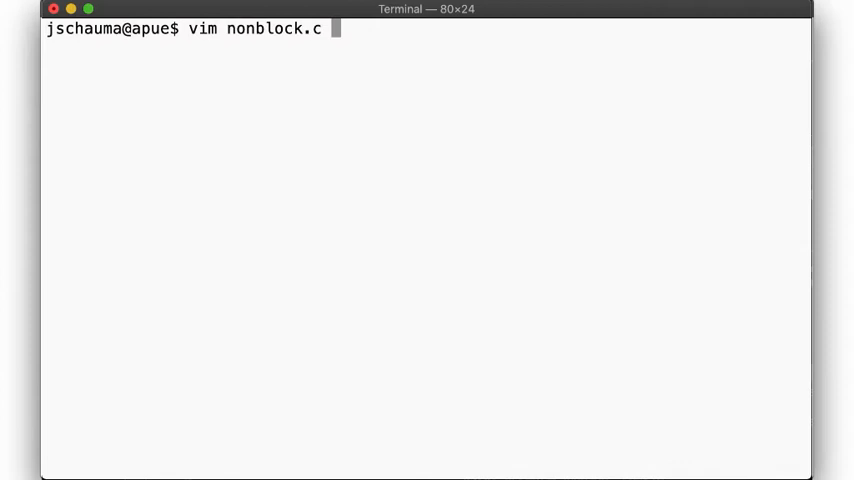
pyautogui.press('Return')
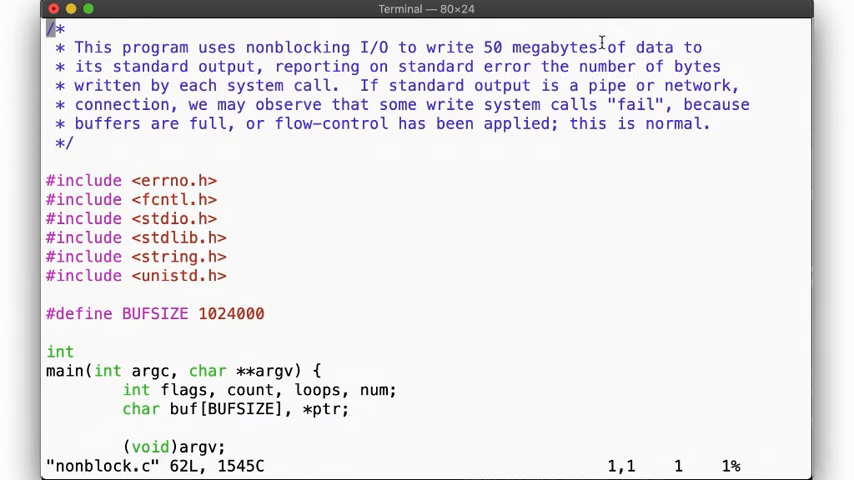
pyautogui.scroll(-3)
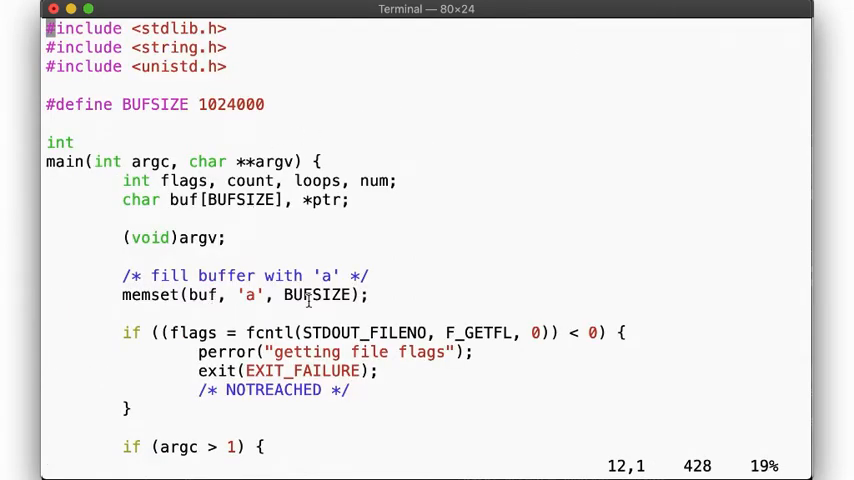
pyautogui.scroll(-3)
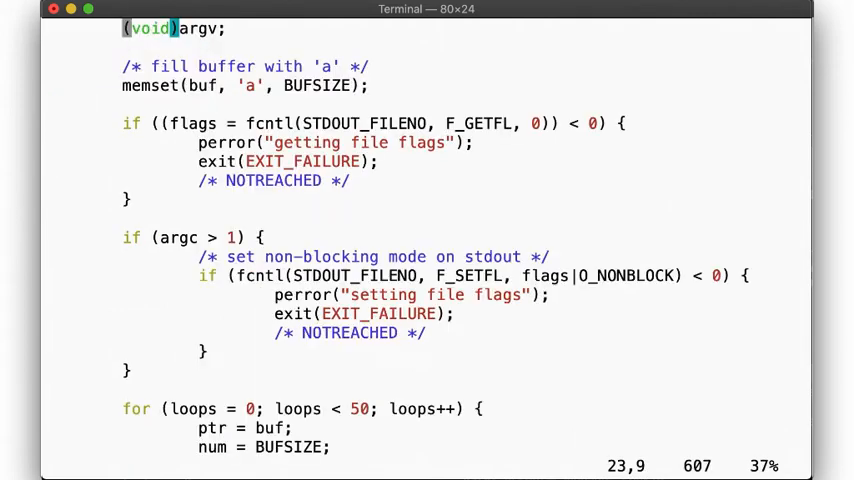
pyautogui.moveTo(320, 260)
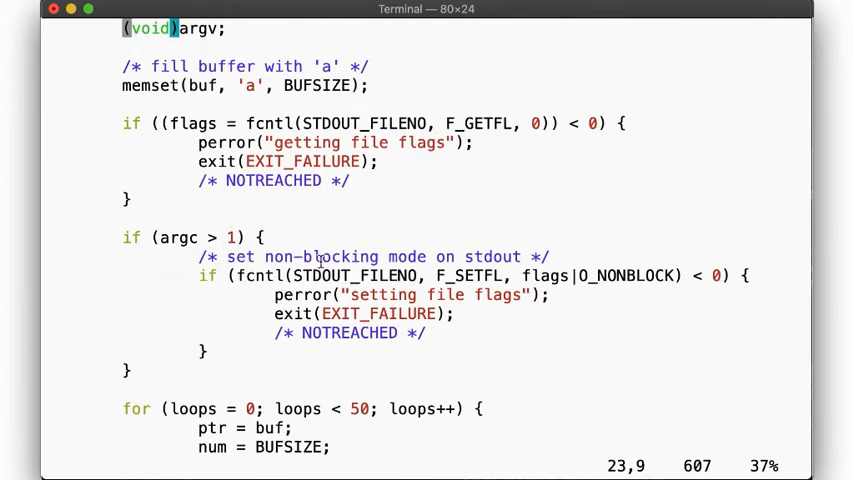
pyautogui.moveTo(272, 122)
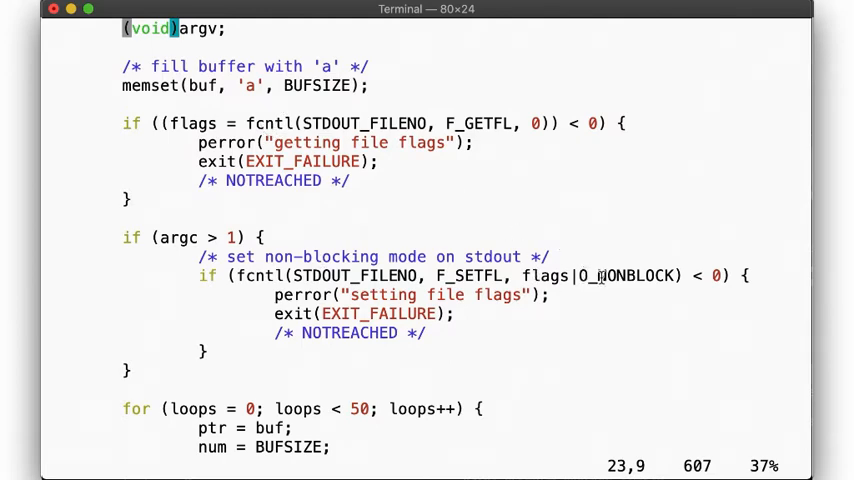
pyautogui.moveTo(428, 296)
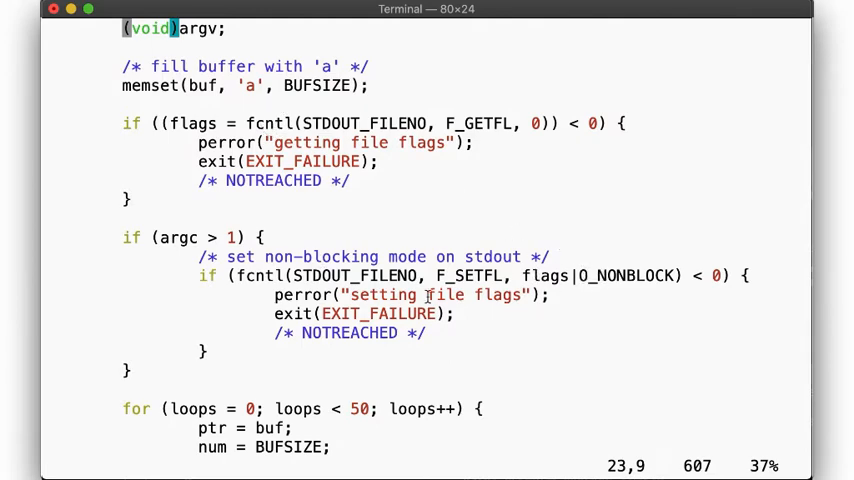
pyautogui.scroll(-3)
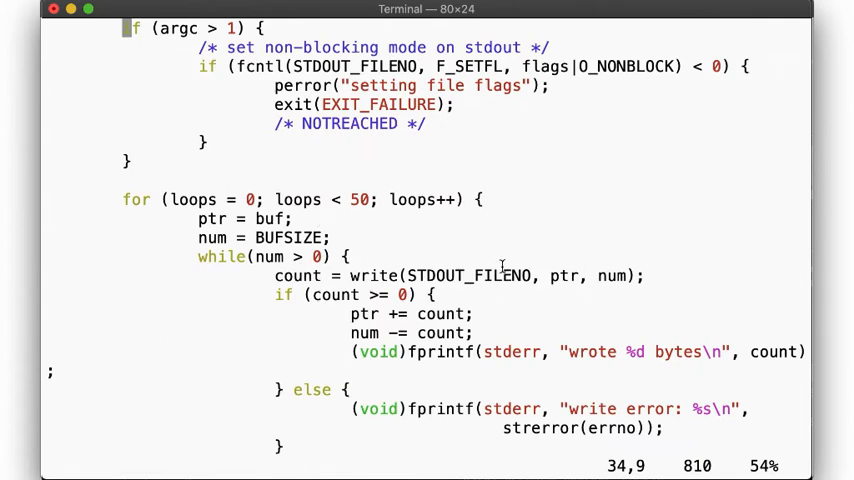
pyautogui.moveTo(520, 352)
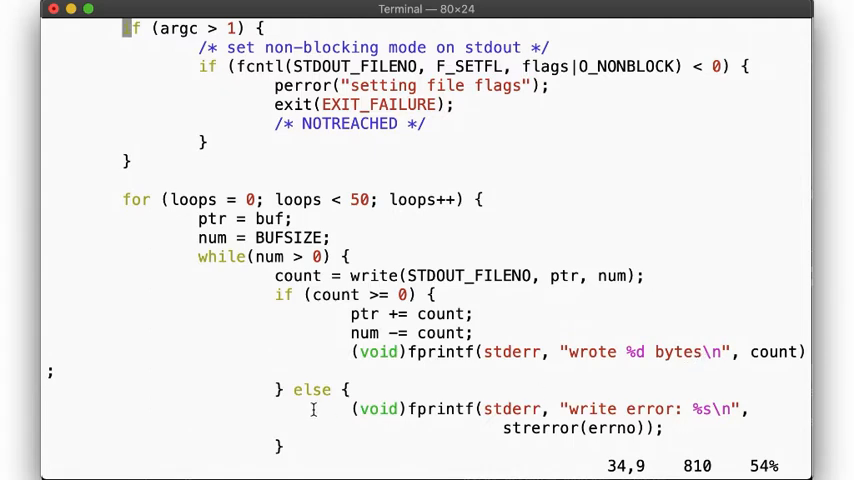
pyautogui.scroll(-3)
pyautogui.write(':')
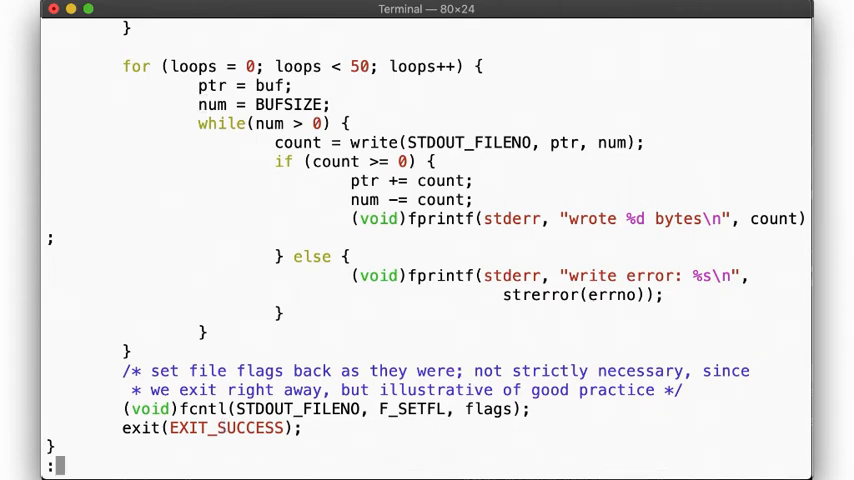
# Compile nonblock.c with cc -Wall -Werror -Wextra
pyautogui.write('cc -Wall -Werror -We')
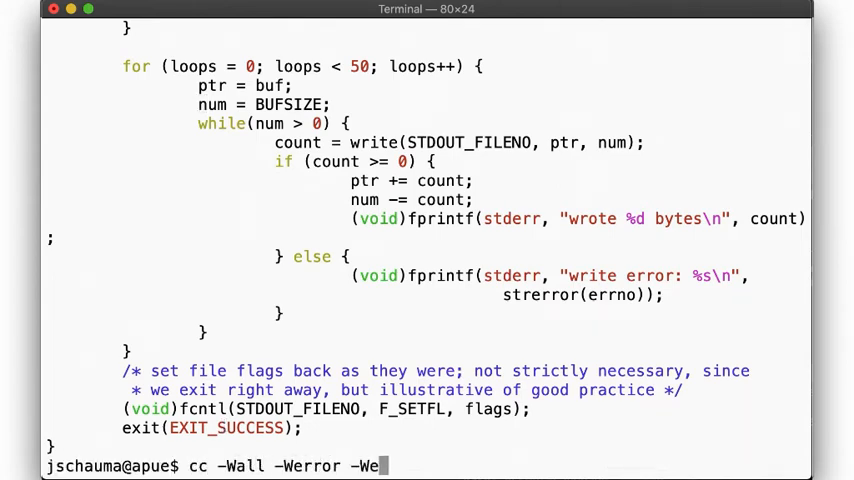
pyautogui.write('xtra non')
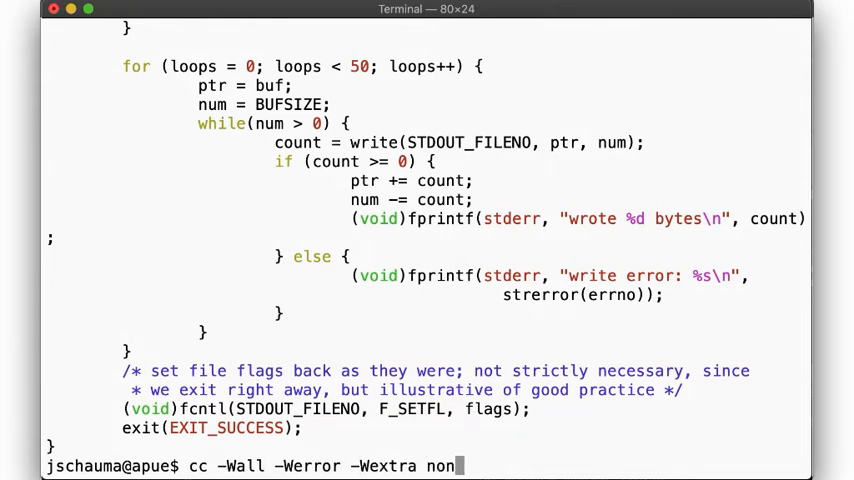
pyautogui.press('Return')
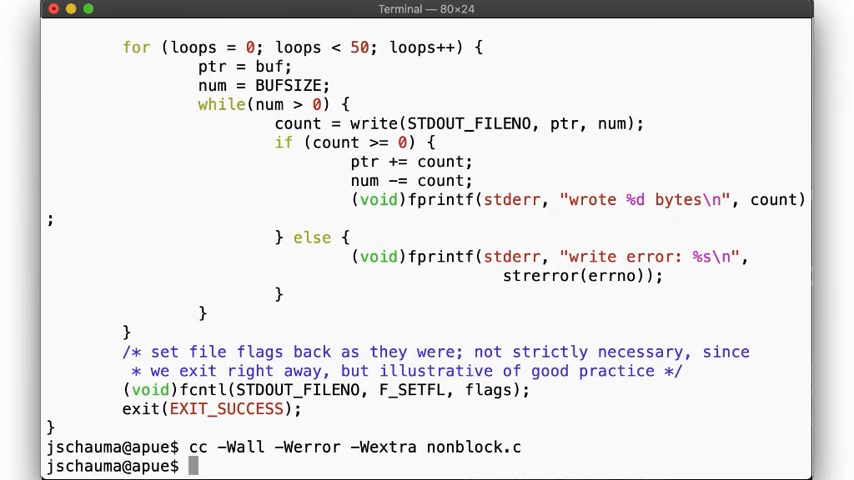
# Run ./a.out with stdout sent to /dev/null, reporting 1024000-byte writes
pyautogui.write('./a.out')
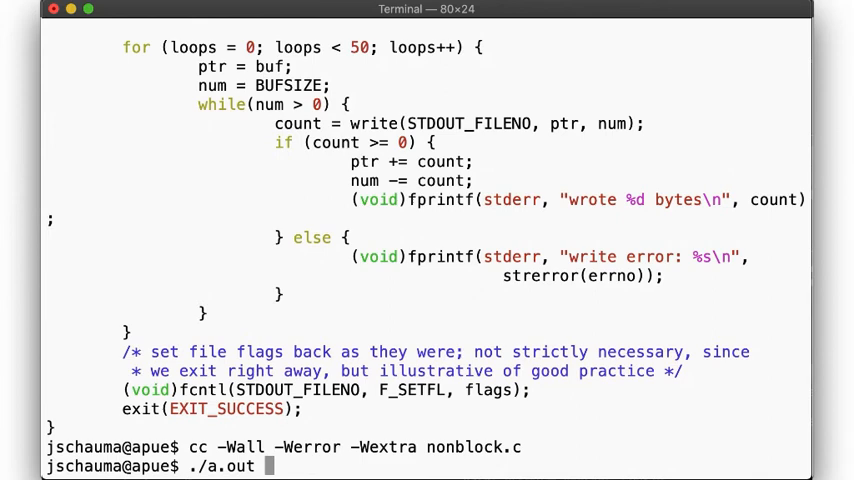
pyautogui.write('>/dev/null')
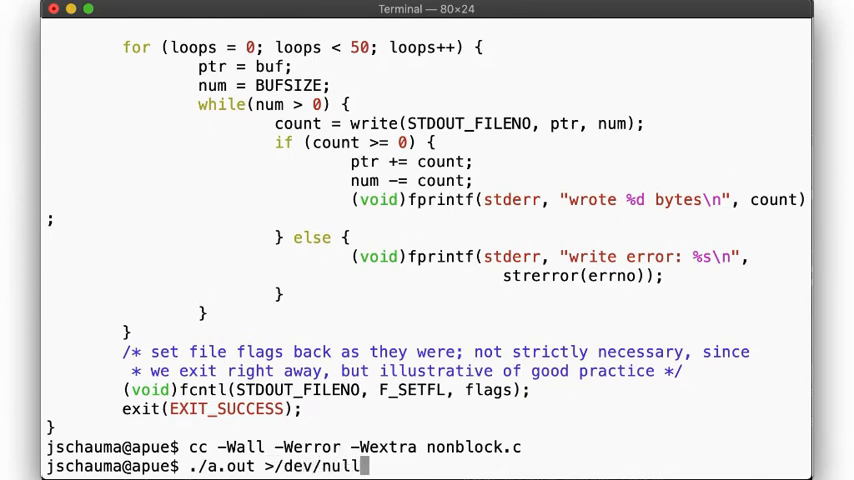
pyautogui.press('Return')
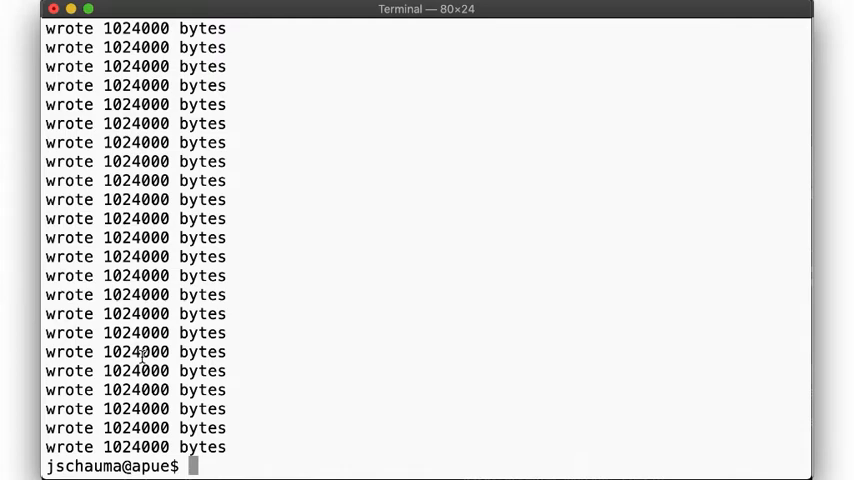
# Run ./a.out 2>&1 >/dev/null | wc -l to count 50 write reports
pyautogui.write('./a.out >/dev/null')
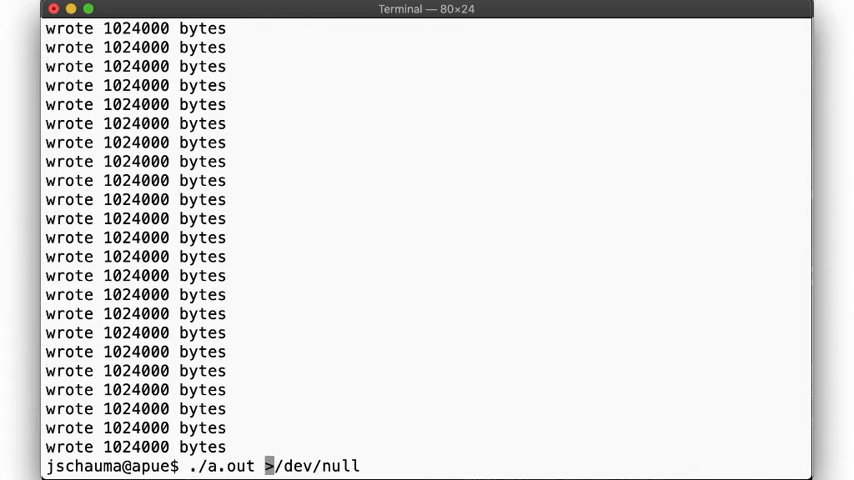
pyautogui.write('2>&1')
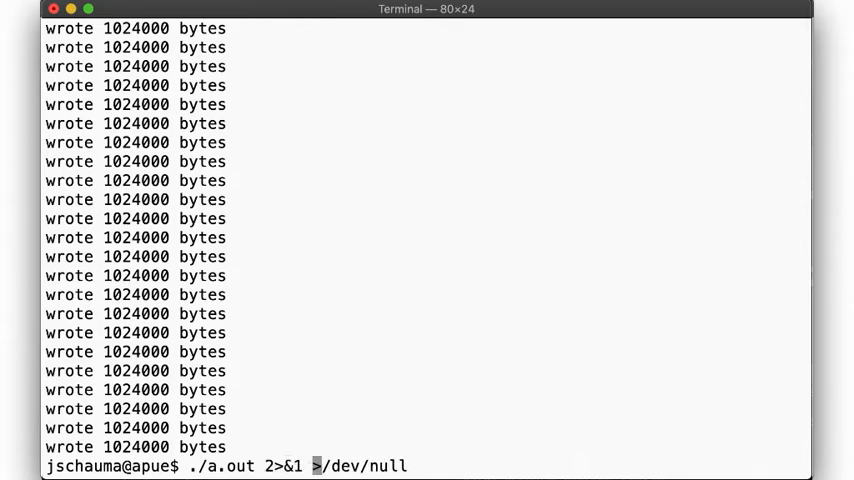
pyautogui.write('| wc -l')
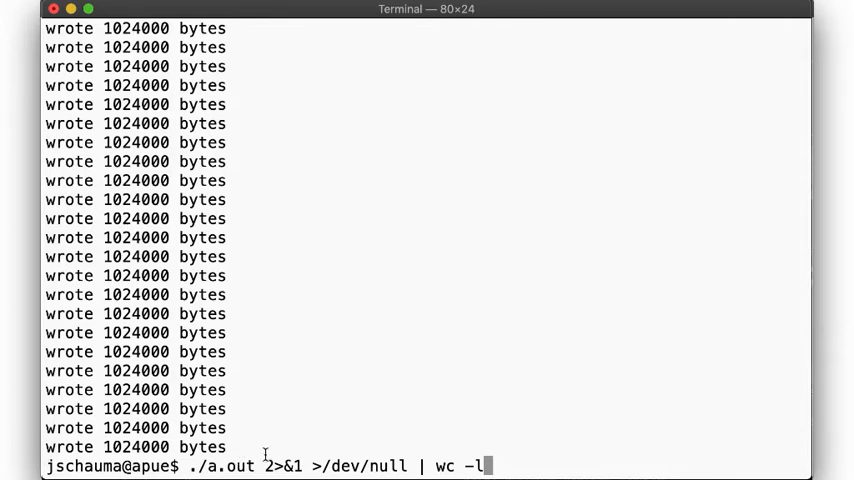
pyautogui.doubleClick(282, 466)
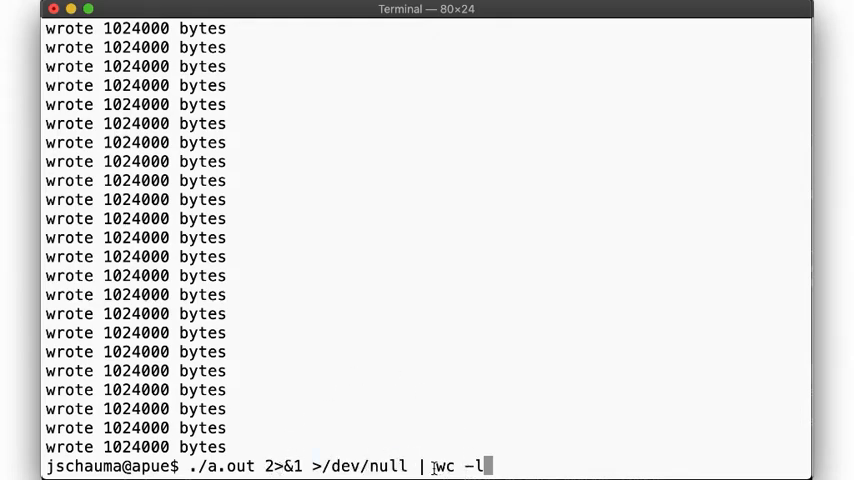
pyautogui.press('Return')
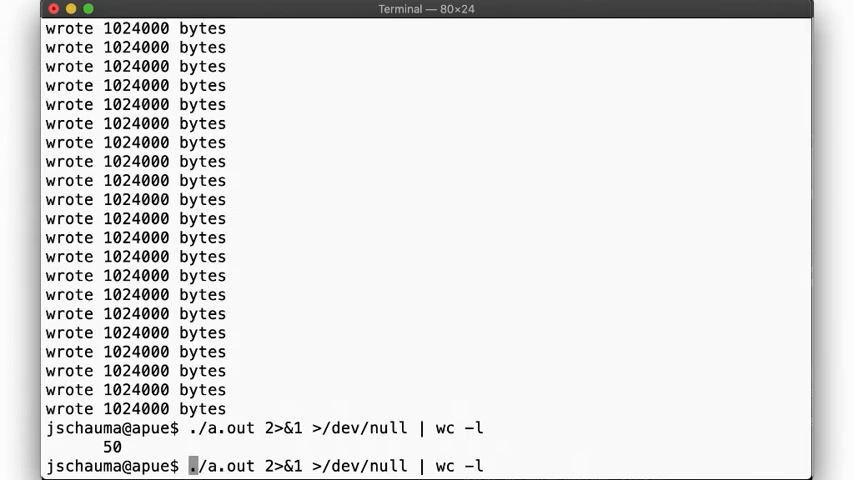
# Run ./a.out nonblock 2>&1 >/dev/null without the wc -l count
pyautogui.write('nonblock')
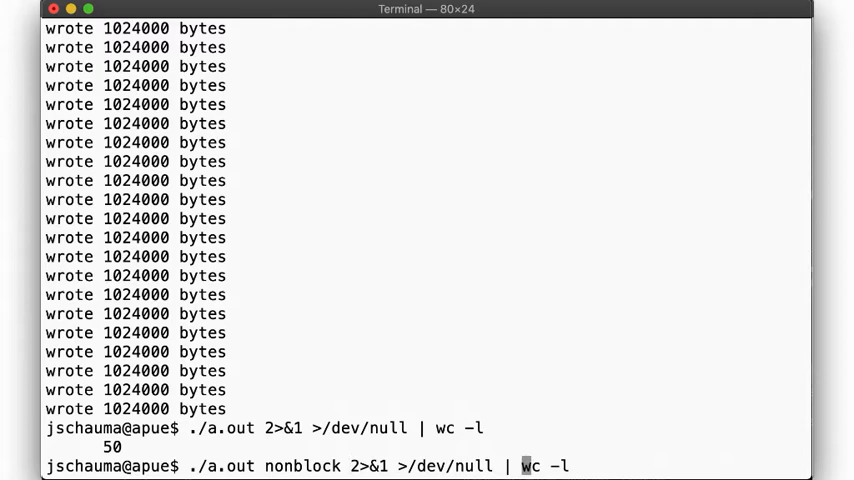
pyautogui.press('Backspace')
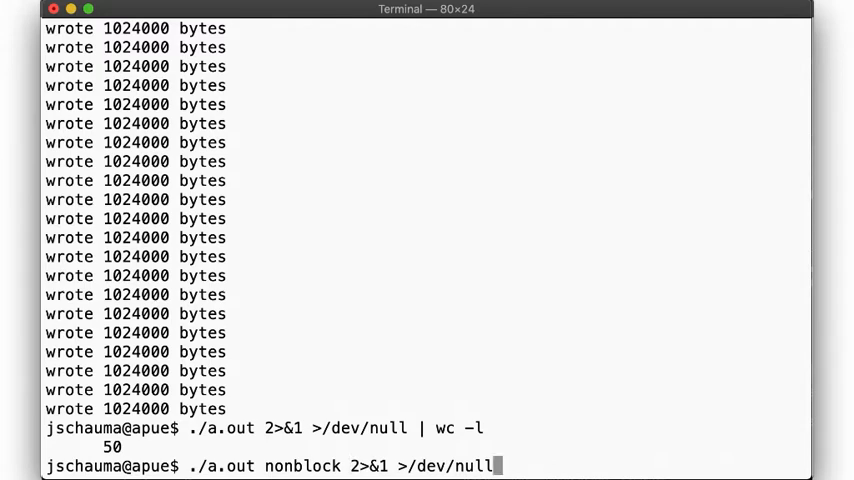
pyautogui.press('Return')
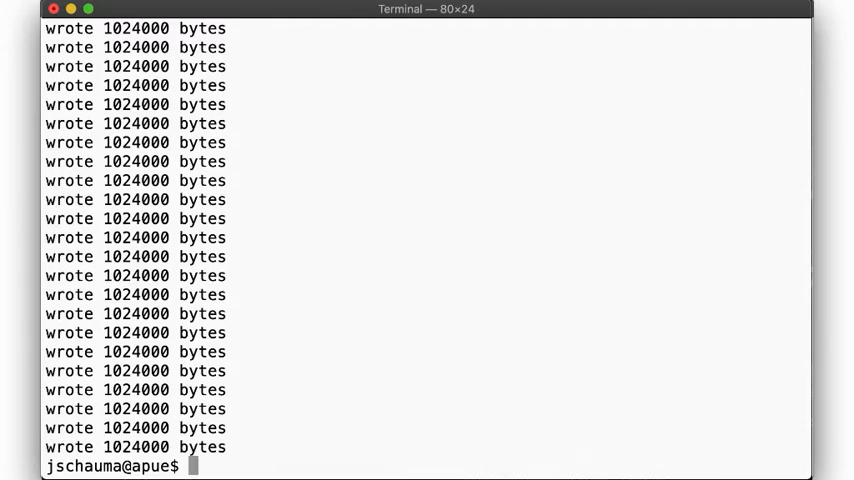
pyautogui.write('./a.out nonblock 2>&1 >/dev/null')
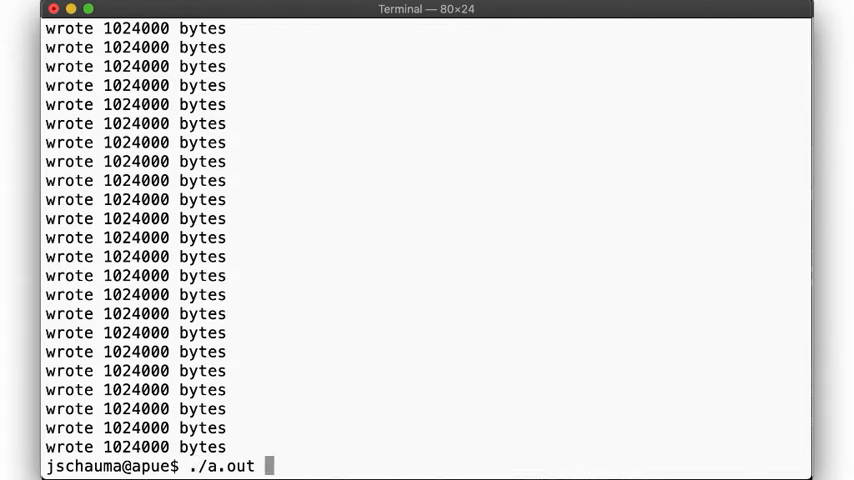
# Pipe ./a.out nonblock into cat >/dev/null, showing 65536-byte partial writes
pyautogui.write('| cat')
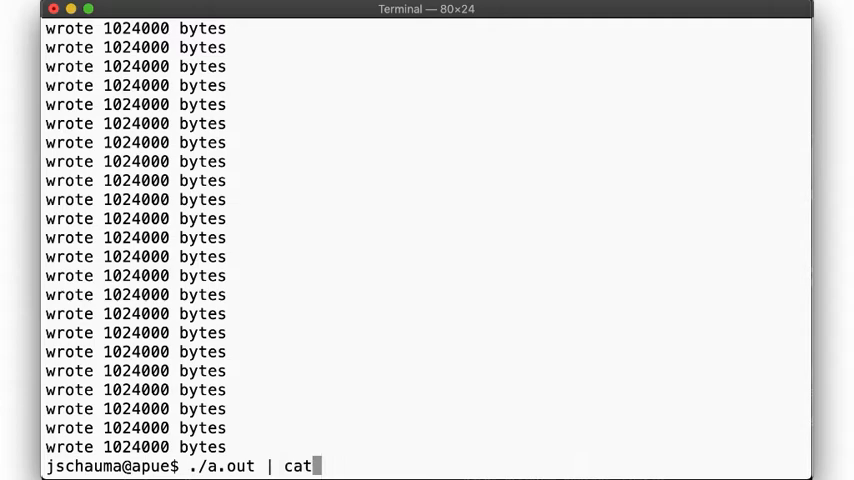
pyautogui.write('>/dev/null')
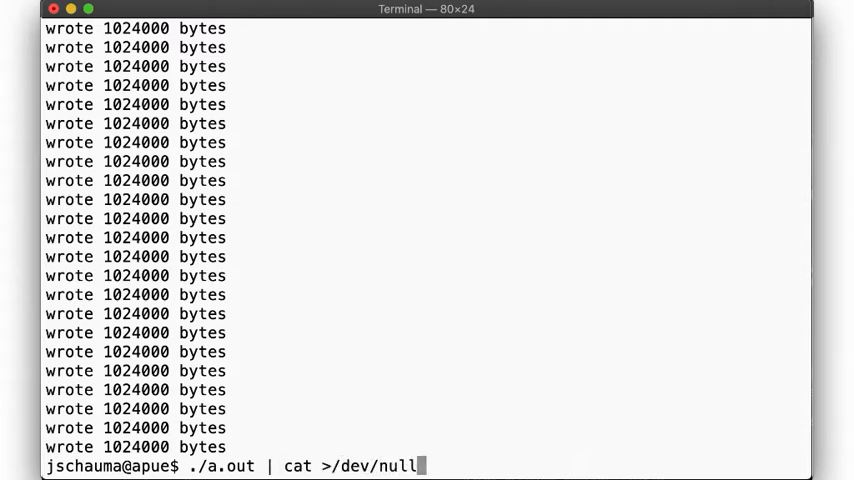
pyautogui.write('nonblo')
pyautogui.press('Return')
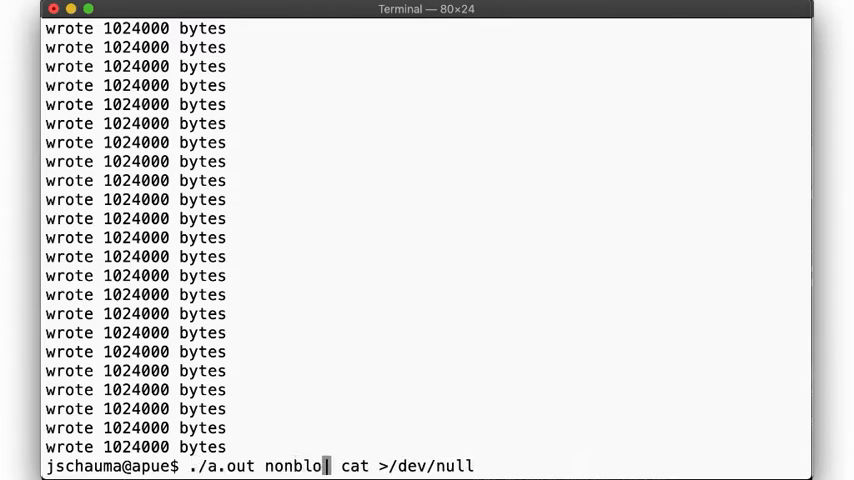
pyautogui.write('ck')
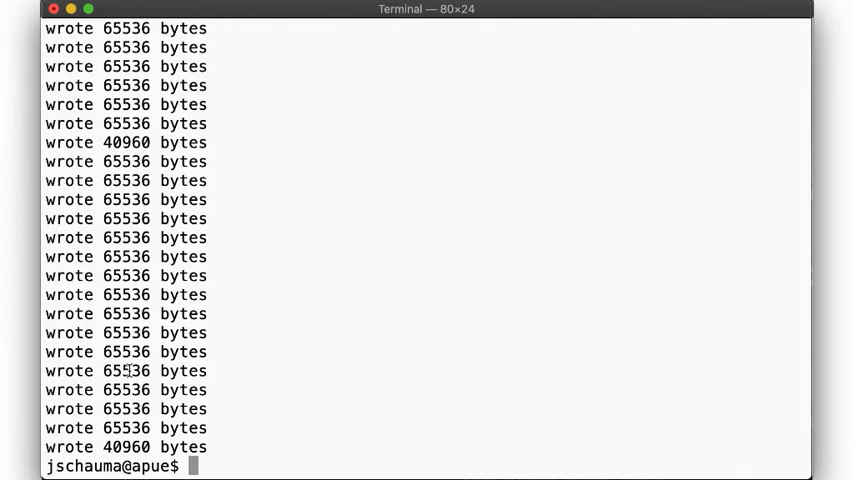
# Run ./a.out into a reader delayed by (sleep 3; cat >/dev/null) in blocking mode
pyautogui.write('./a.out nonblock | cat >/dev/null')
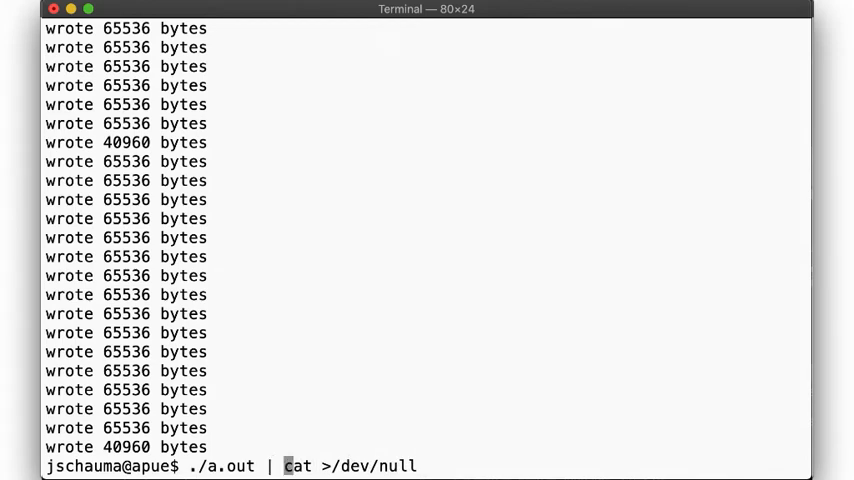
pyautogui.write('(sleep 3;')
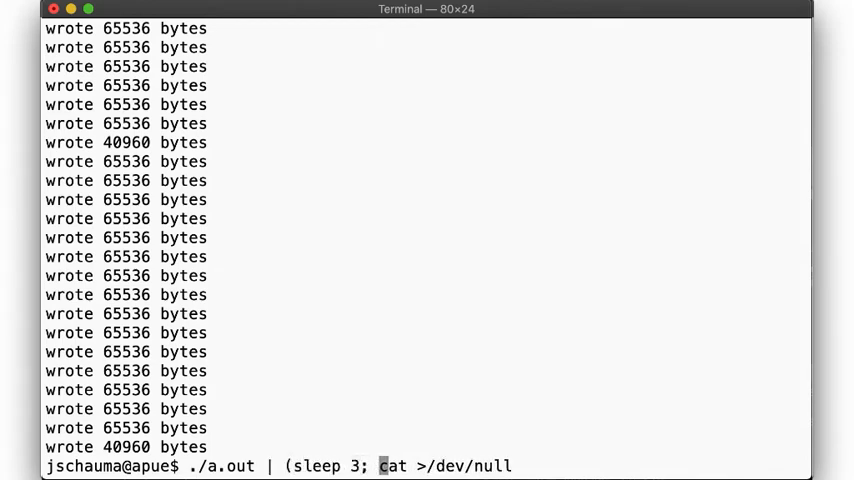
pyautogui.write(')')
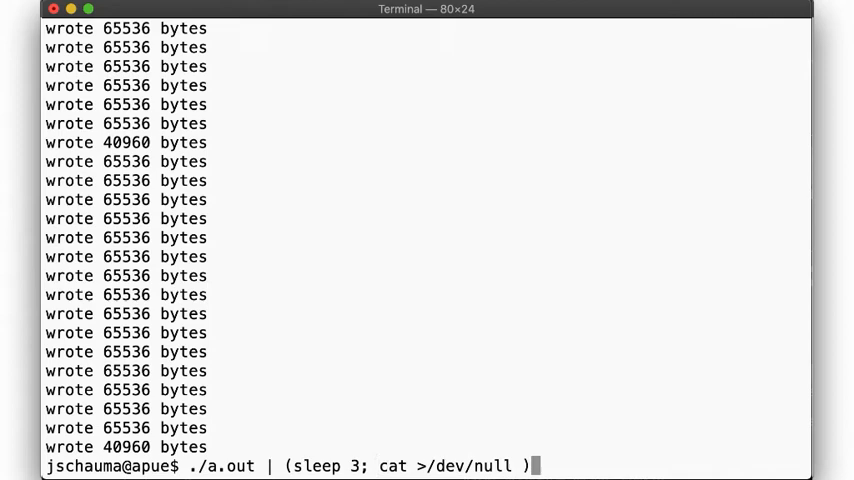
pyautogui.press('Return')
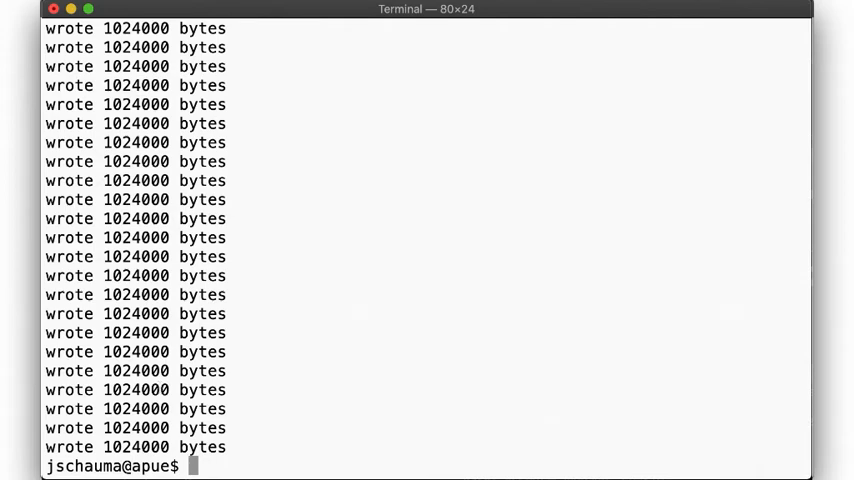
# Rerun with nonblock against the 3-second delayed reader, showing 'Resource temporarily unavailable' errors
pyautogui.write('./a.out | (sleep 3; cat >/dev/null )')
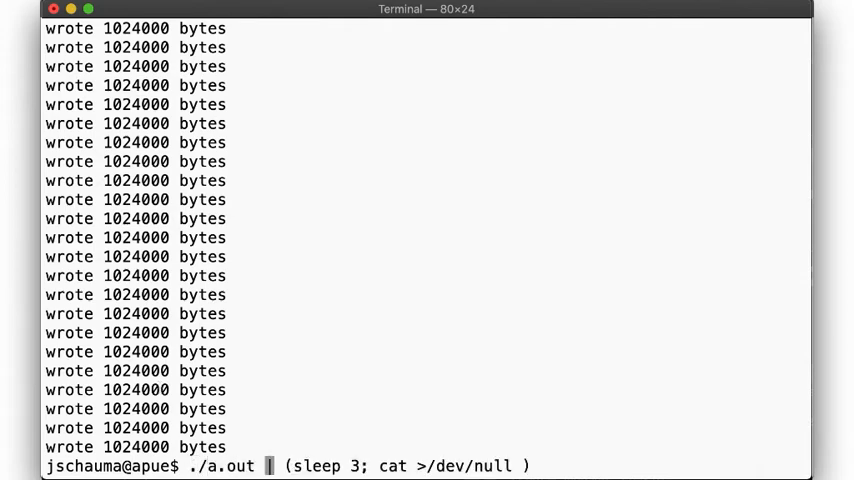
pyautogui.write('nonblock')
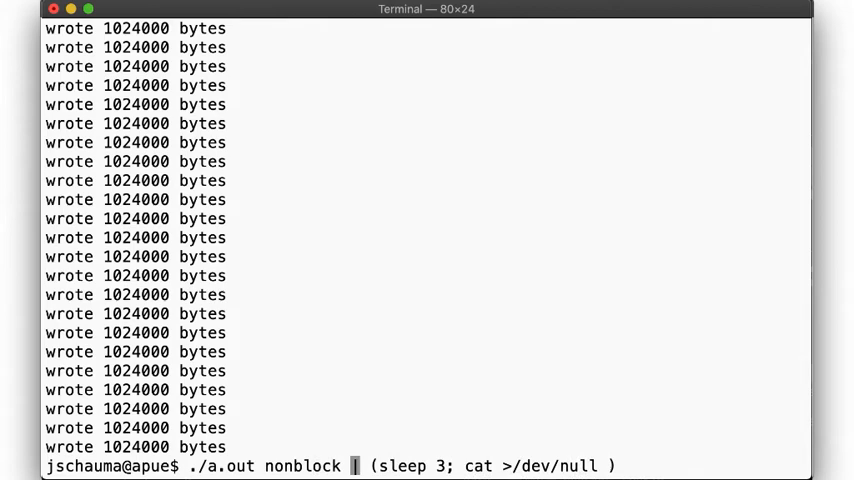
pyautogui.moveTo(176, 388)
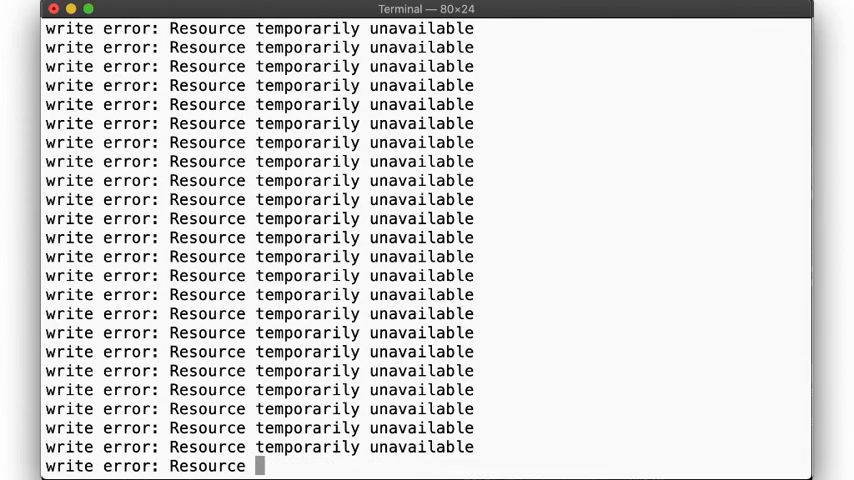
pyautogui.scroll(-3)
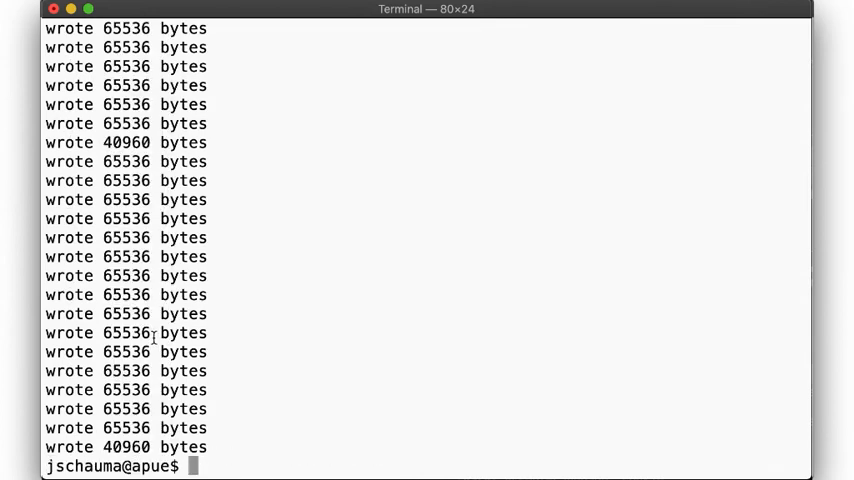
pyautogui.moveTo(272, 300)
pyautogui.write('n')
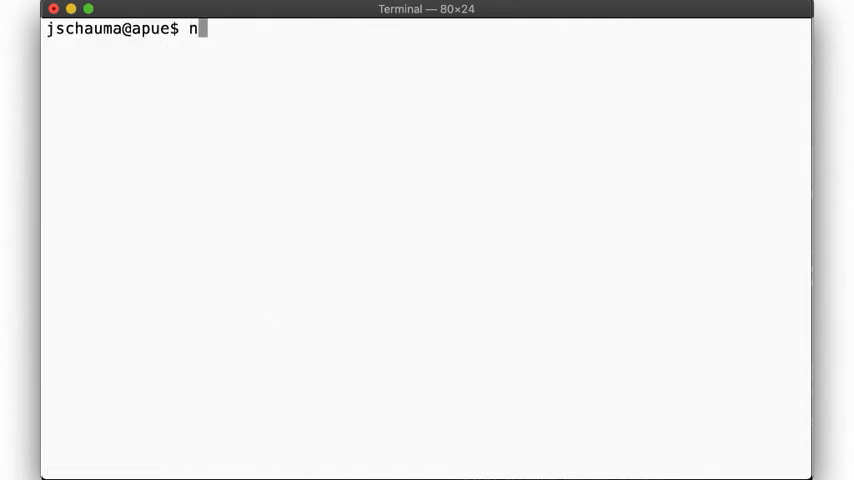
# Start nc -l 8080 >/dev/null as a discarding listener
pyautogui.write('c -l 8080')
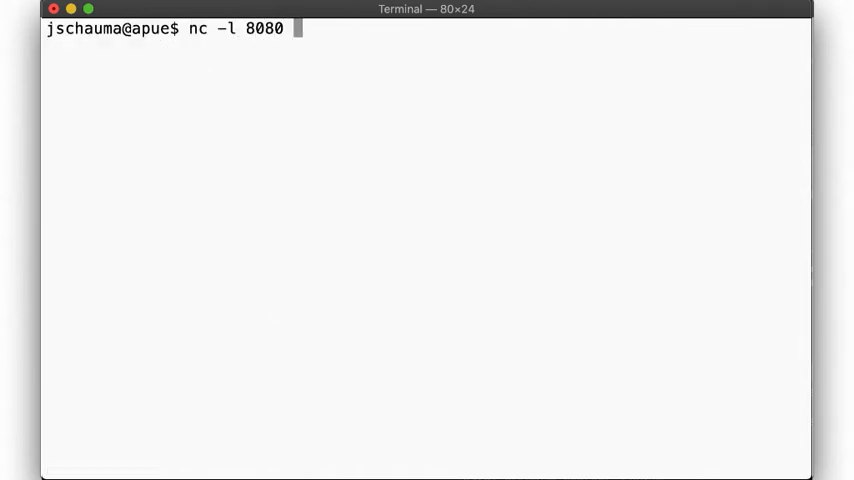
pyautogui.write('>/dev/null')
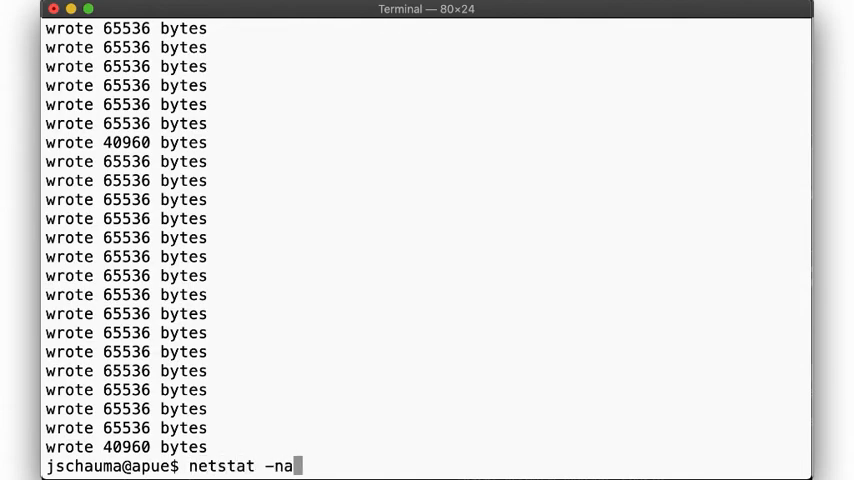
# Run netstat -na | grep 80 to confirm the *.8080 LISTEN socket
pyautogui.write(' | grep 80')
pyautogui.press('Return')
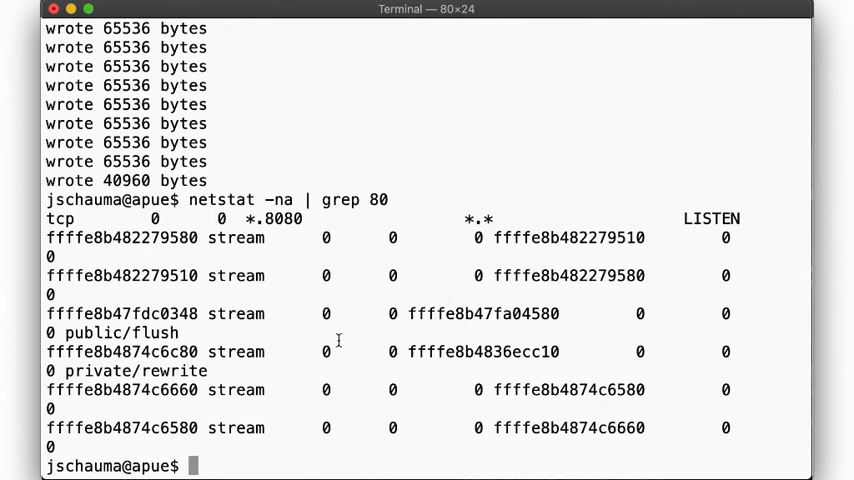
pyautogui.write('./a.out | nc -')
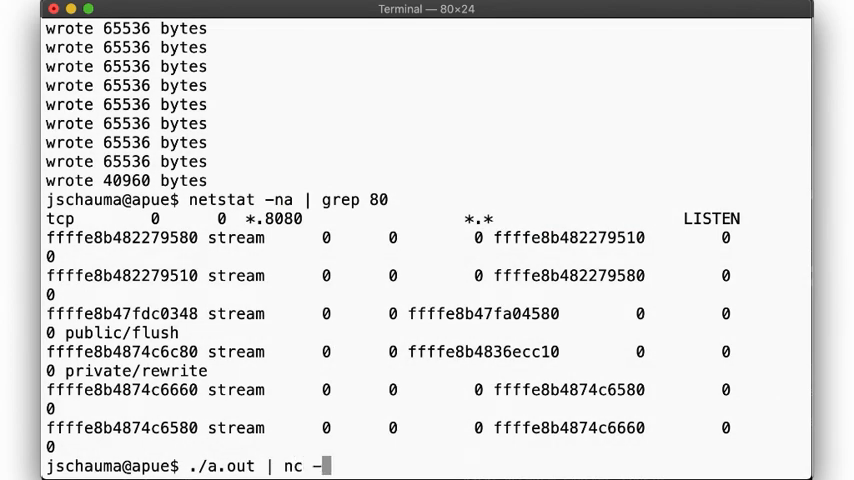
# Send ./a.out through nc -N localhost 8080, blocking then with nonblock added
pyautogui.write('N localhost 8080')
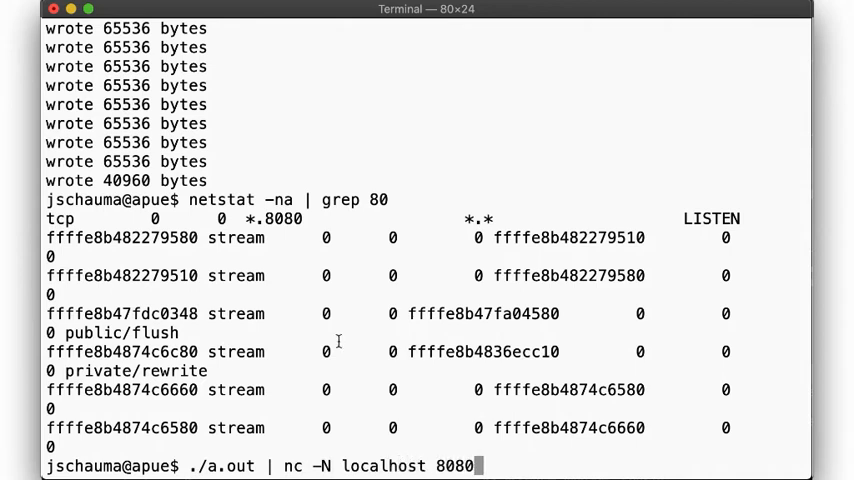
pyautogui.moveTo(312, 460)
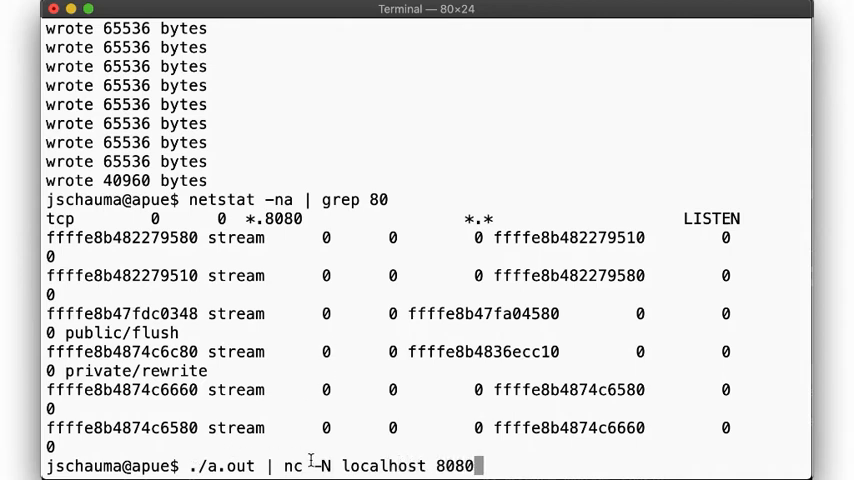
pyautogui.press('Return')
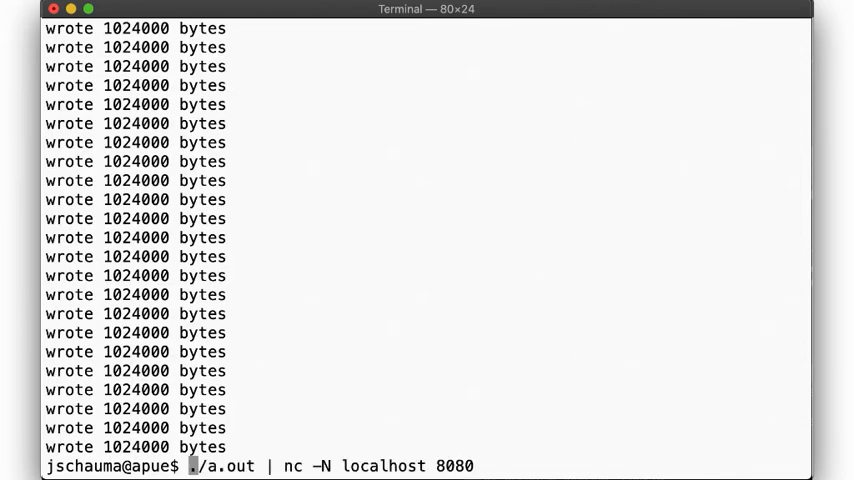
pyautogui.write('nonbl')
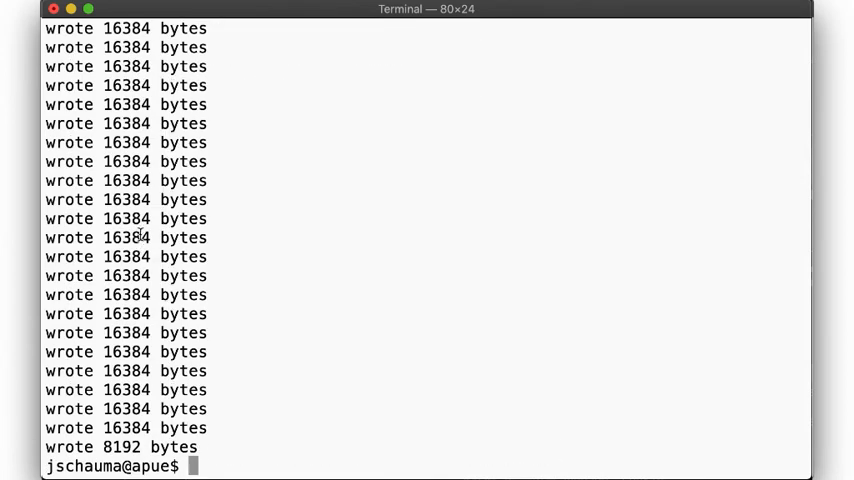
pyautogui.moveTo(130, 130)
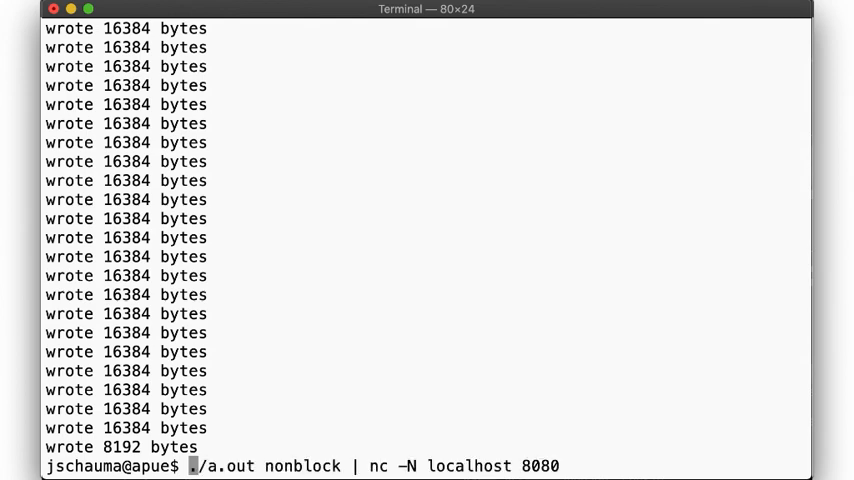
# Run ( ./a.out nonblock | nc -N localhost 8080 ) 2>&1 | more
pyautogui.write('(')
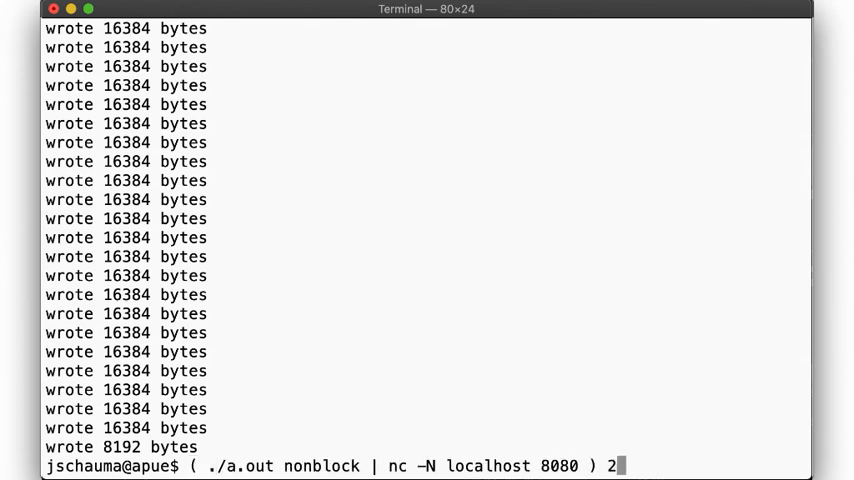
pyautogui.write('>&1 | more')
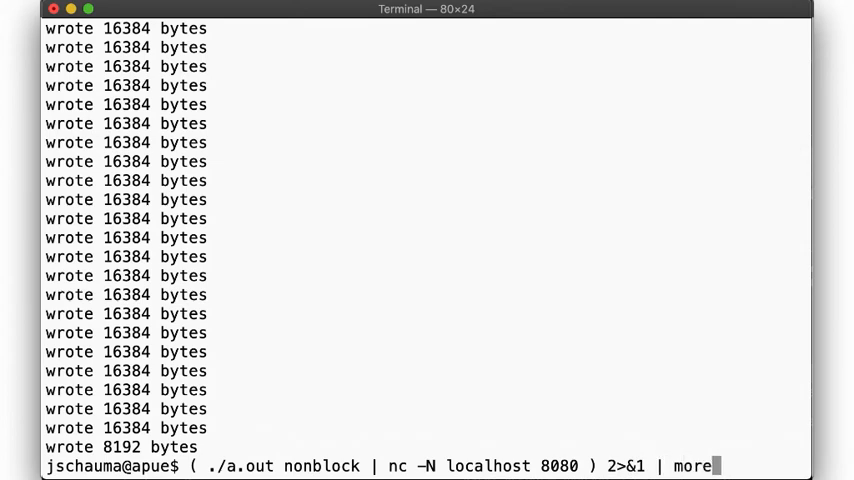
pyautogui.press('Return')
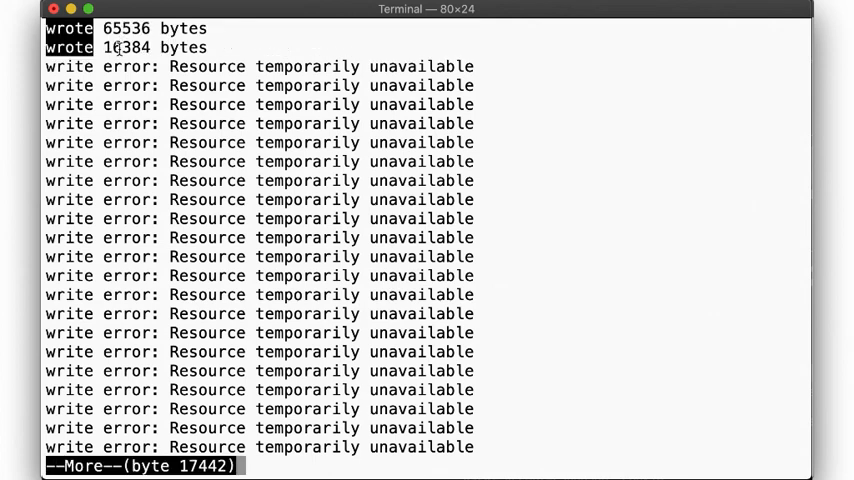
# Page through the write errors and 16384-byte writes, then quit the pager
pyautogui.press('space')
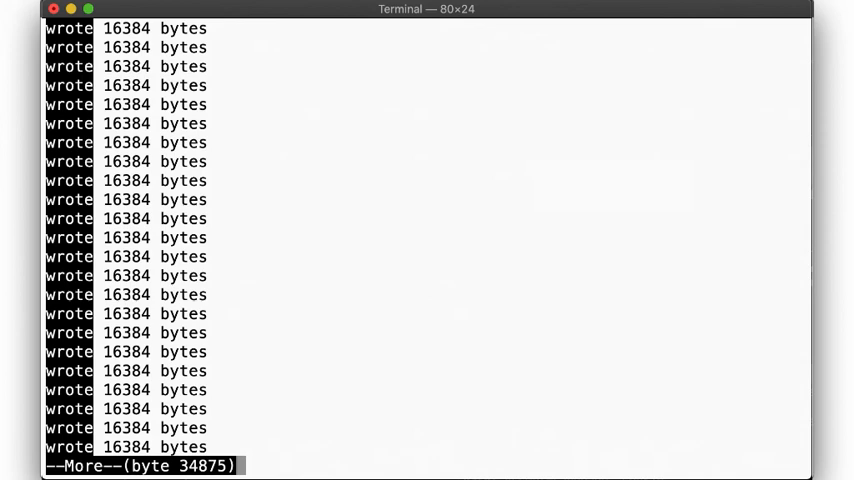
pyautogui.press('space')
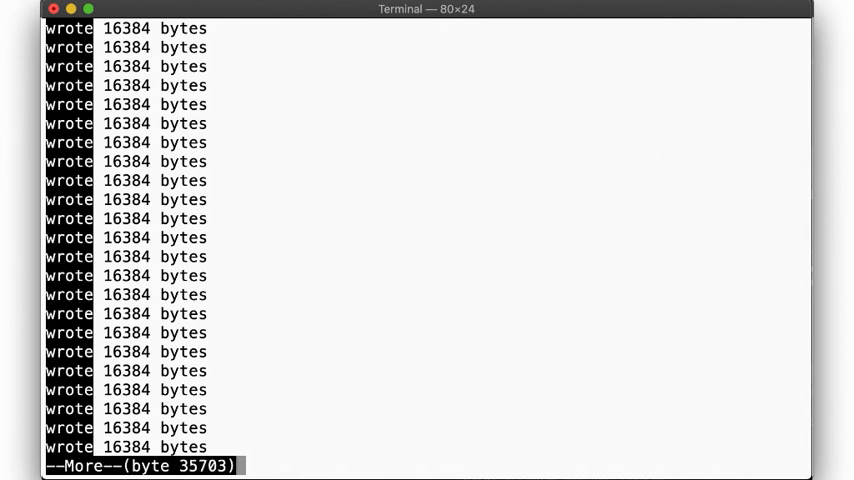
pyautogui.press('q')
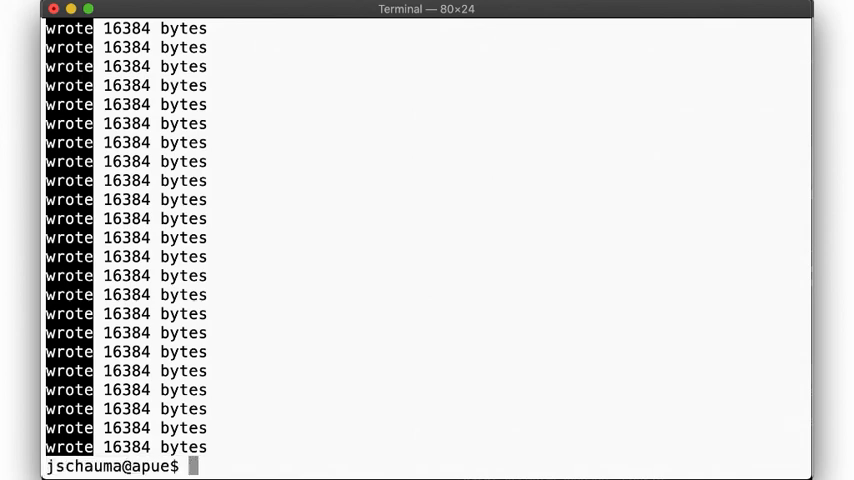